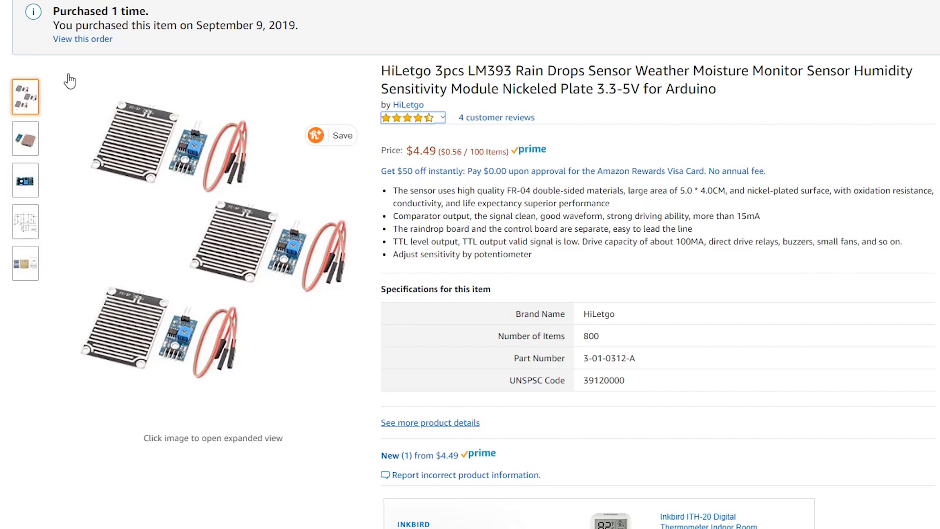
{"action": "mouse_move", "coordinate": [186, 266]}
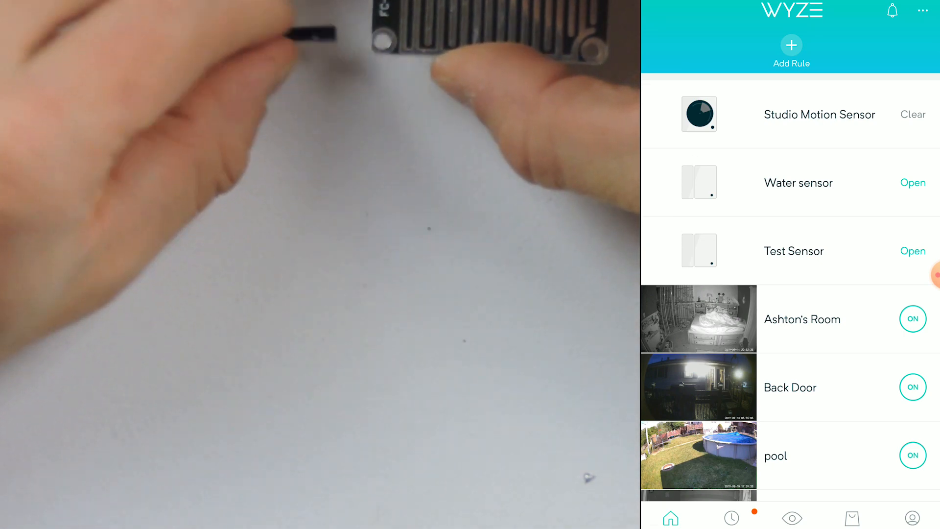
Step: Confirm the Test Sensor and Water sensor both report Open while the rain plate is touched
{"action": "left_click", "coordinate": [793, 250]}
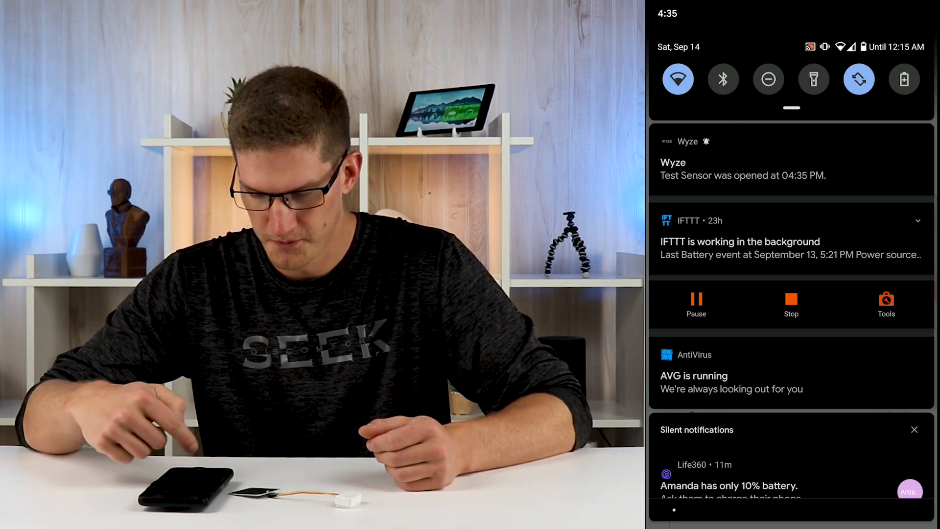
Step: View the Wyze alert that Test Sensor was opened at 04:35 PM in the notification shade
{"action": "left_click", "coordinate": [743, 167]}
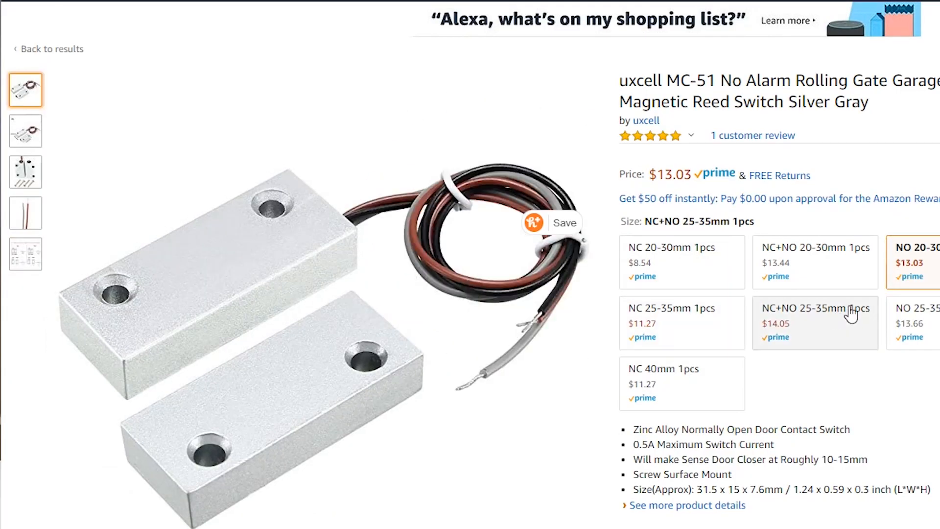
{"action": "left_click", "coordinate": [914, 263]}
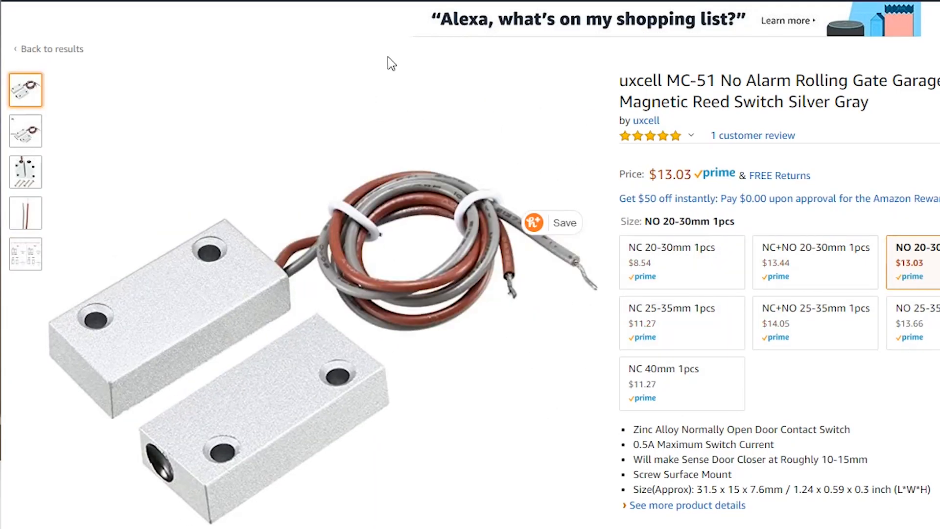